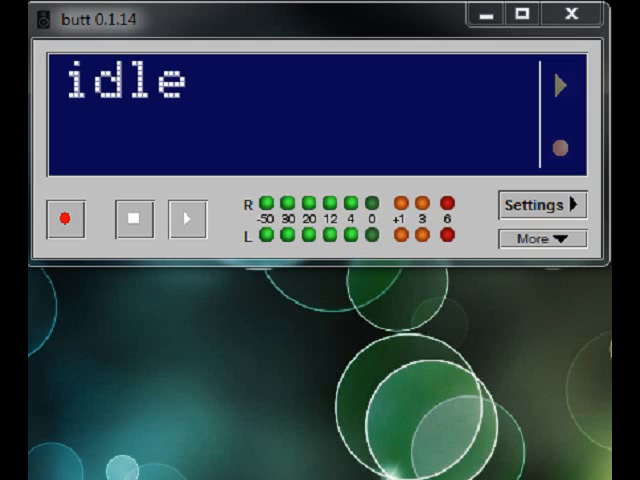
mouse_move(350, 424)
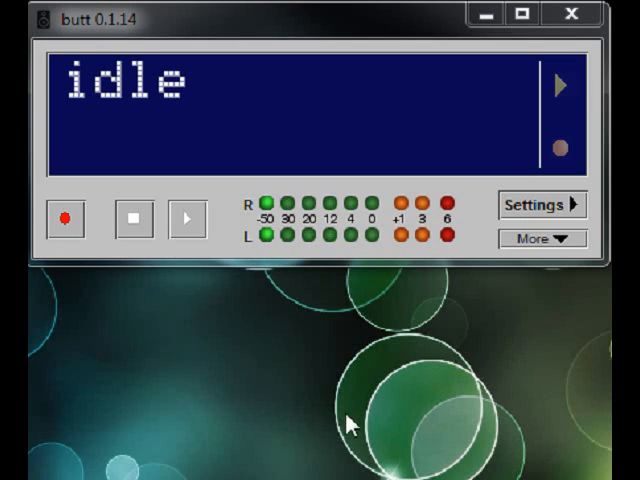
mouse_move(172, 50)
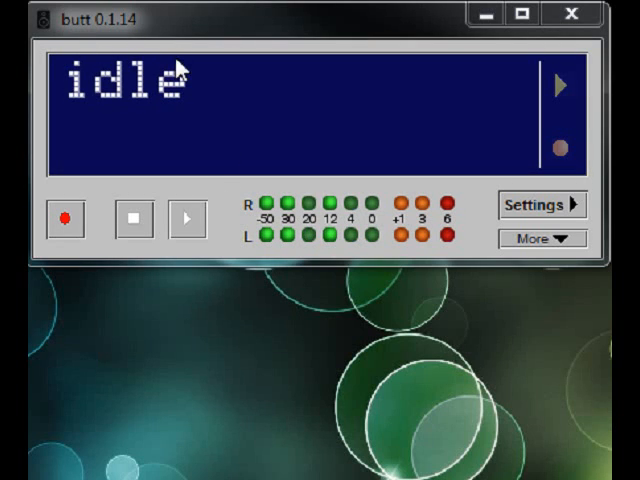
mouse_move(220, 144)
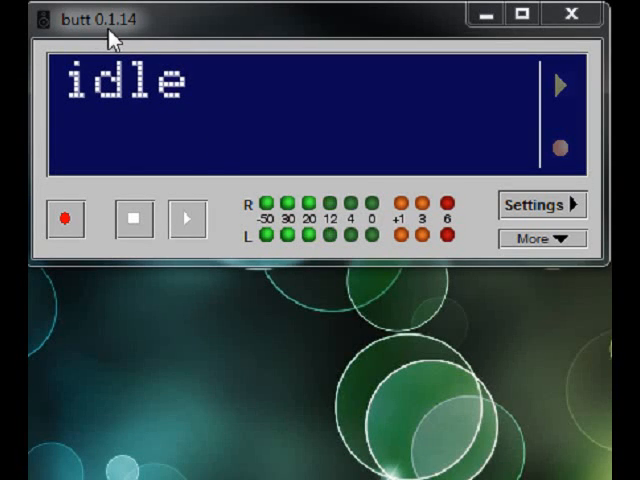
mouse_move(192, 36)
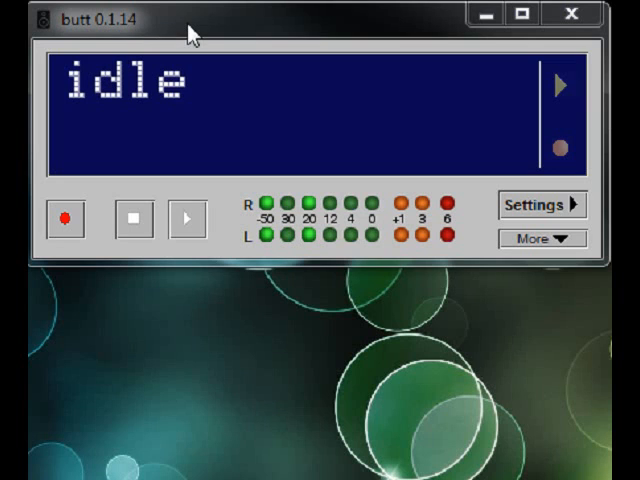
mouse_move(276, 108)
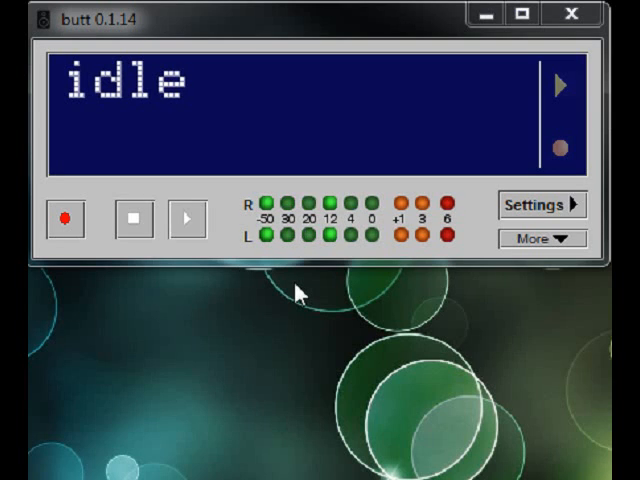
mouse_move(250, 384)
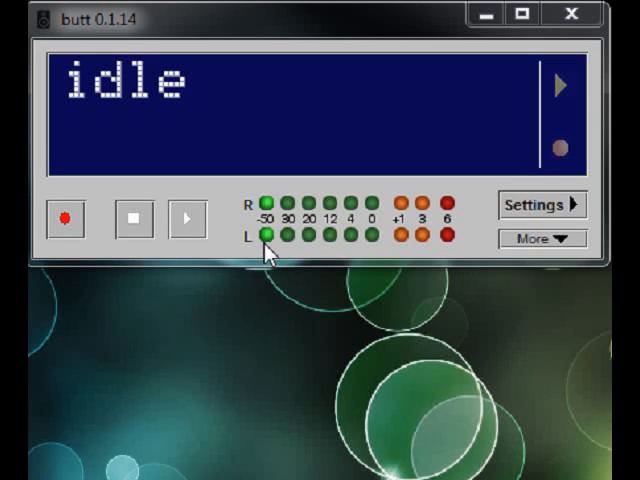
mouse_move(262, 252)
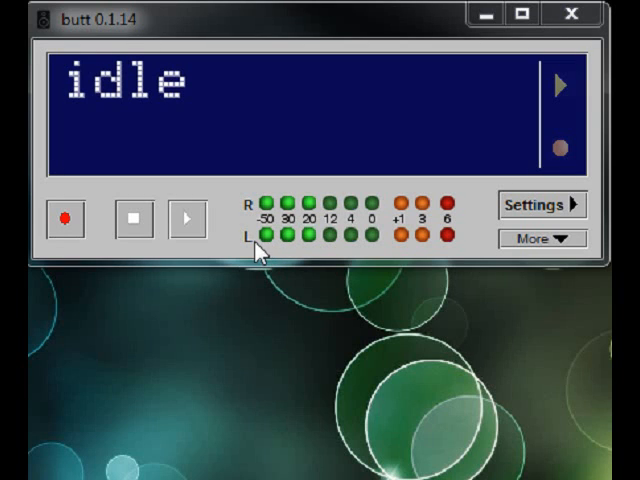
mouse_move(328, 244)
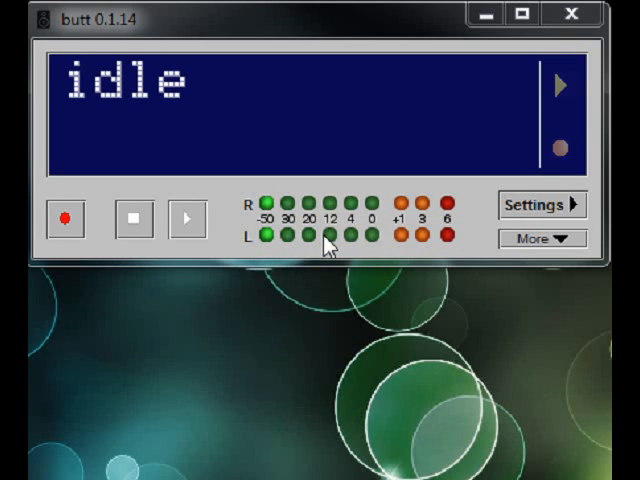
mouse_move(252, 260)
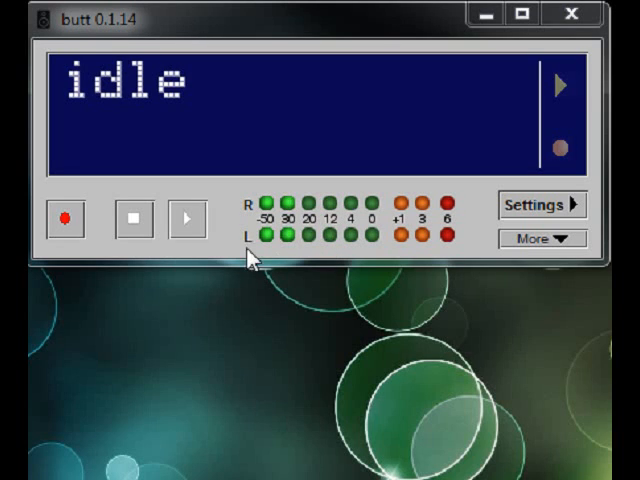
mouse_move(138, 256)
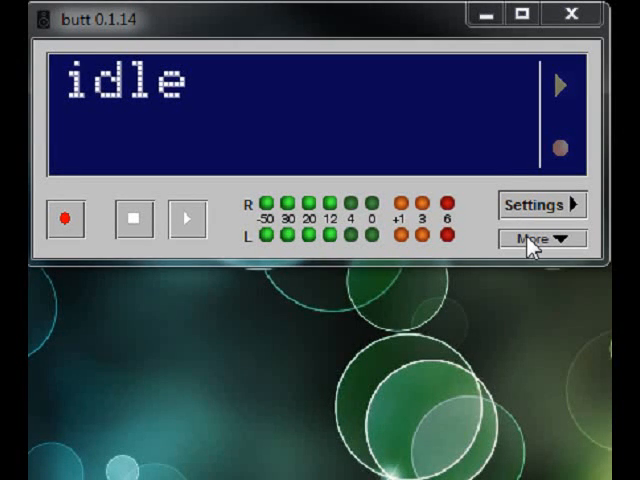
Expand the butt main window to reveal the broadcast log and gain slider
click(538, 238)
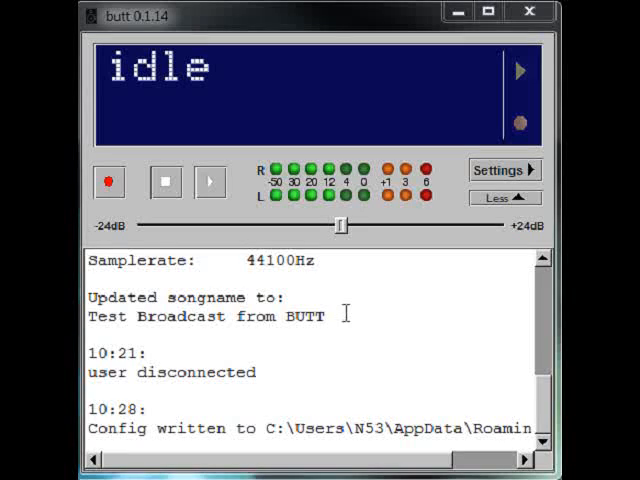
mouse_move(368, 296)
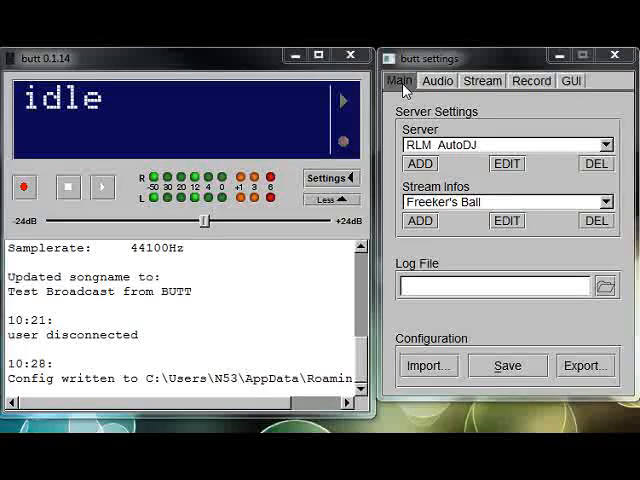
mouse_move(464, 180)
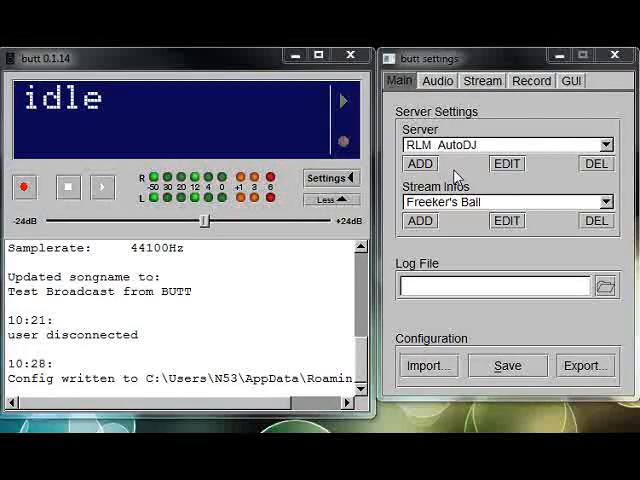
click(604, 144)
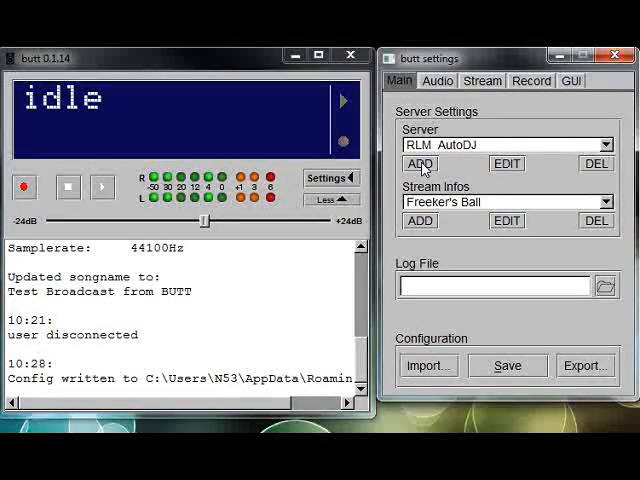
Add a new server entry named Test Server of type ShoutCast
click(418, 164)
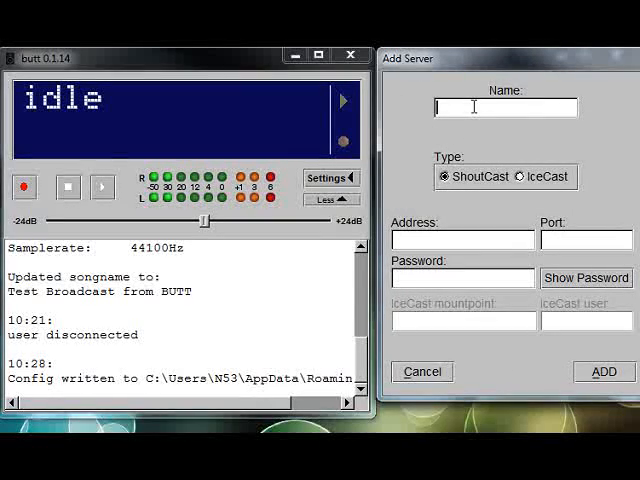
text(Test)
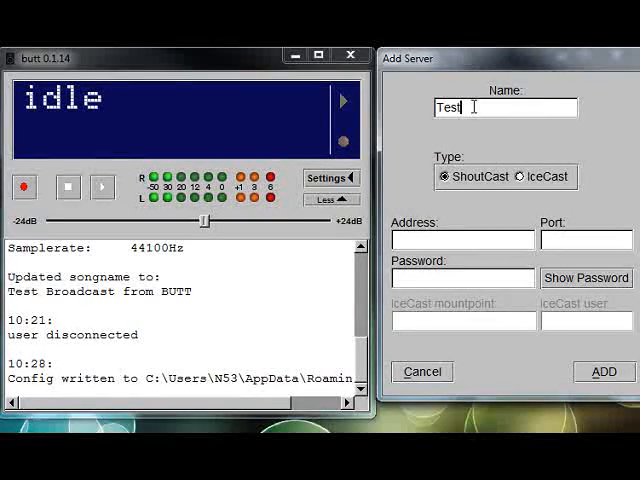
text(Server)
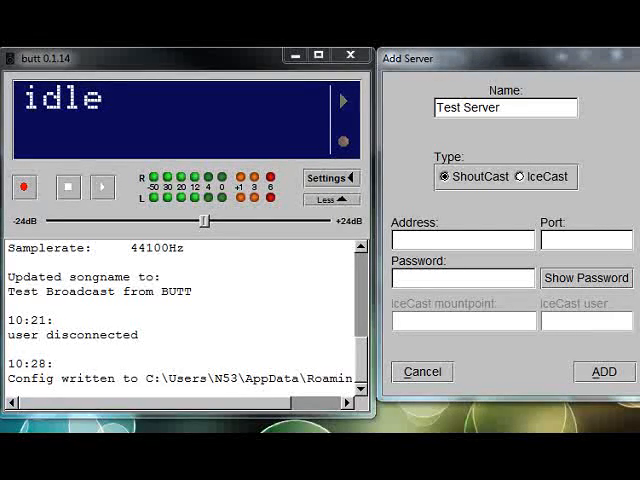
Enter address 216.172.174.181 and port 5936, and make the password field readable
click(462, 240)
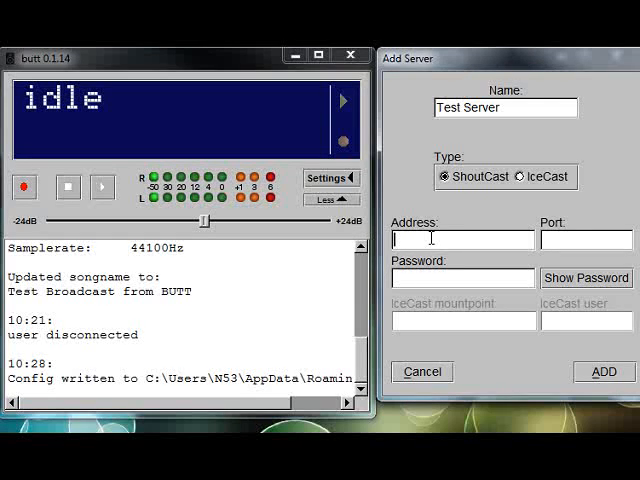
text(216.1)
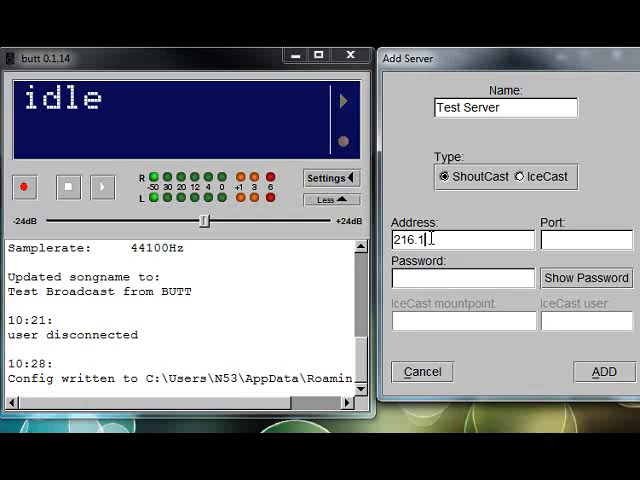
text(72.174.)
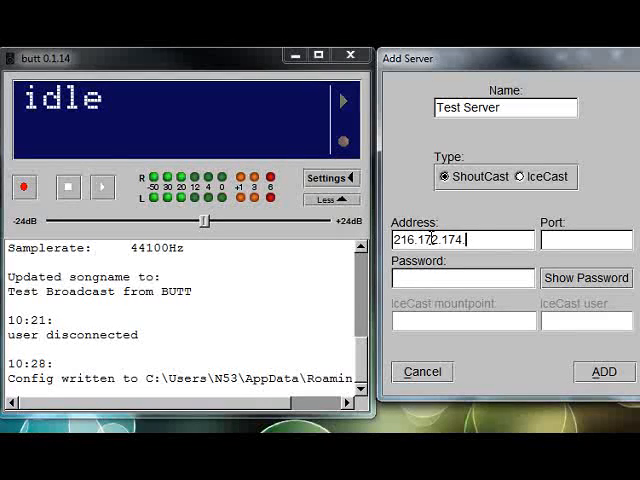
text(181)
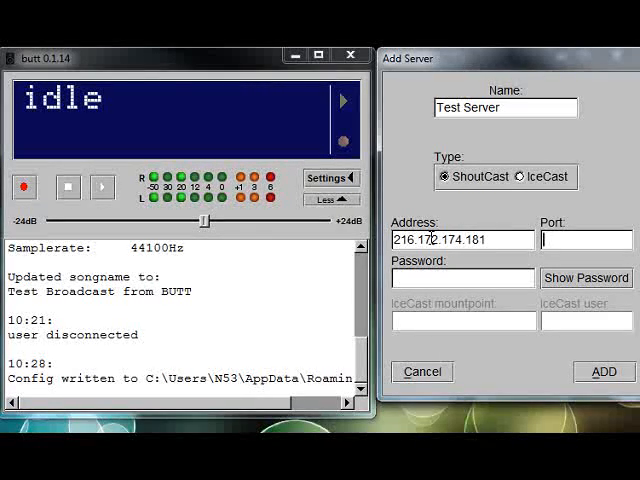
text(59)
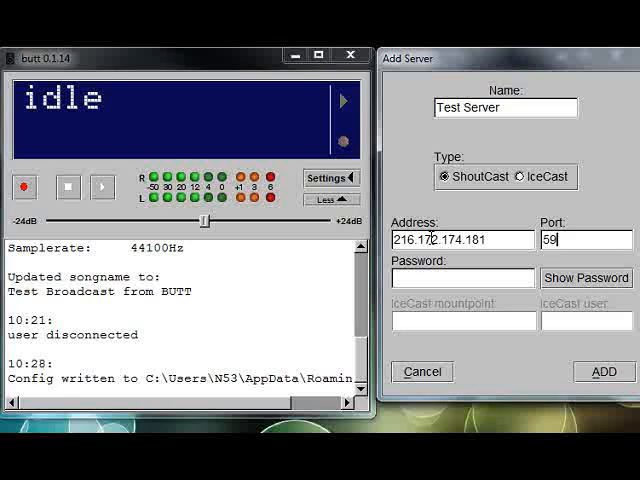
text(36)
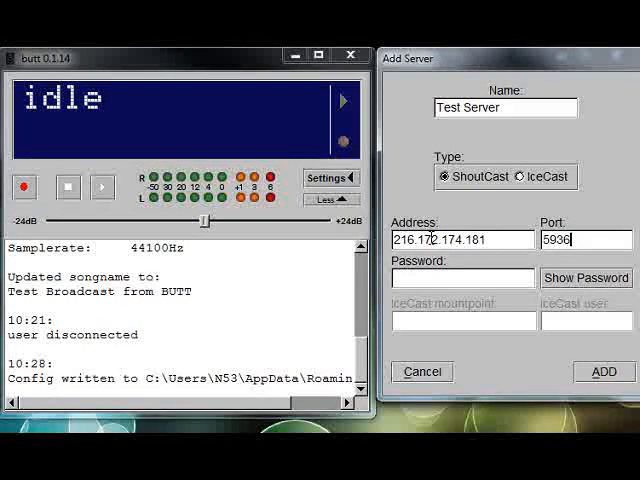
click(464, 278)
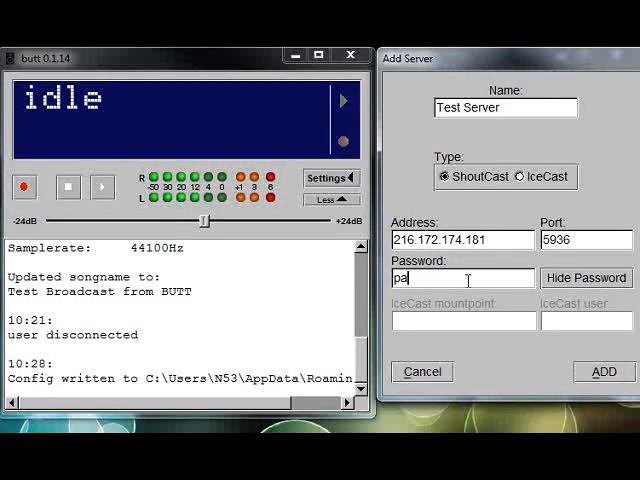
Finish entering the server password username:password
text(ssword)
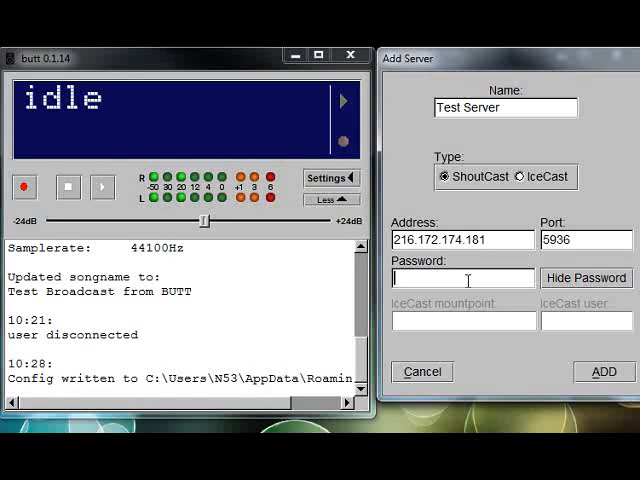
text(username:p)
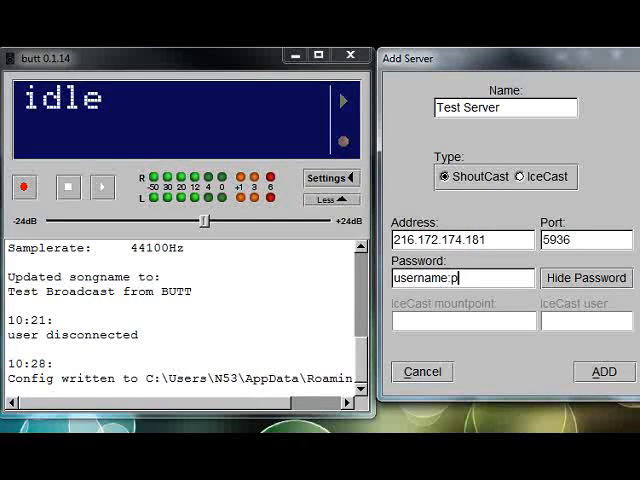
text(assword)
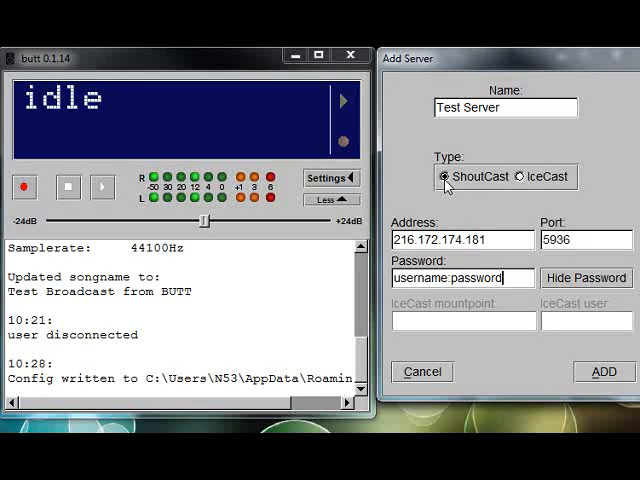
mouse_move(510, 296)
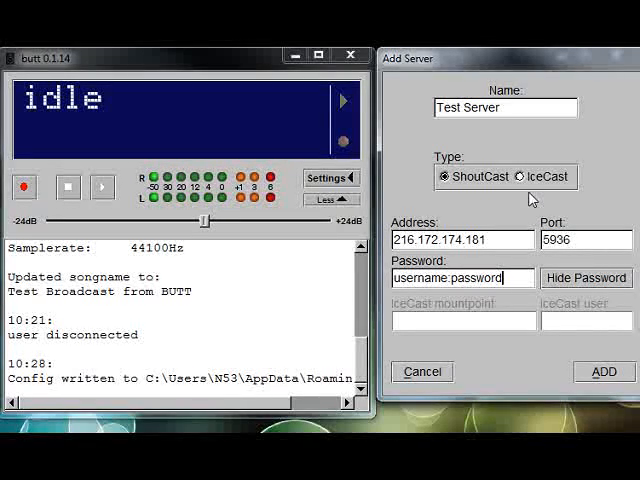
Toggle the type to IceCast and back to ShoutCast, then save the Test Server entry
click(518, 176)
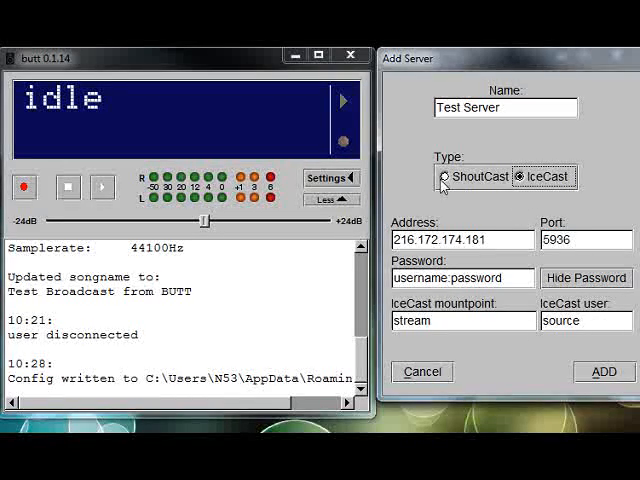
click(430, 176)
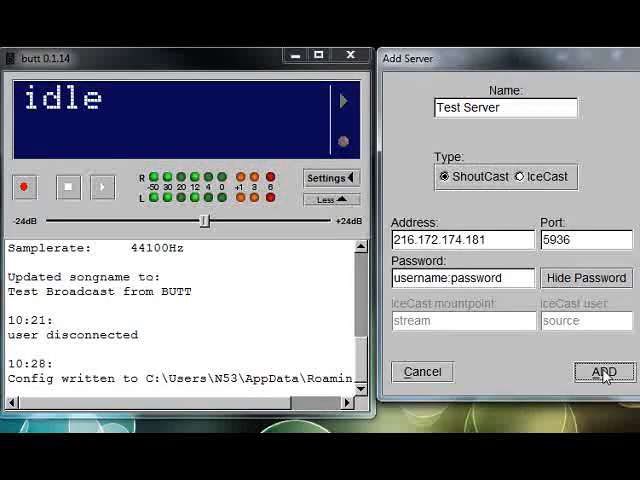
click(604, 372)
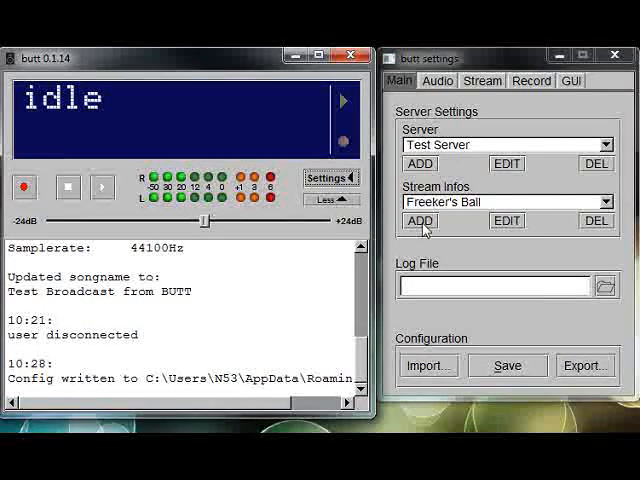
Add a new stream info entry named Test Stream with description Just Testing
click(420, 220)
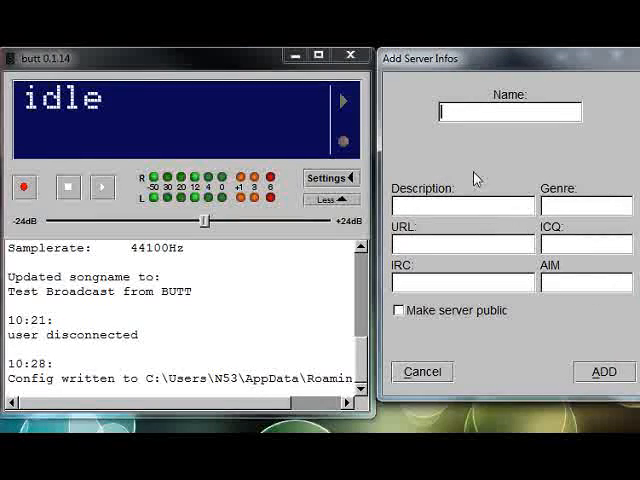
text(Test)
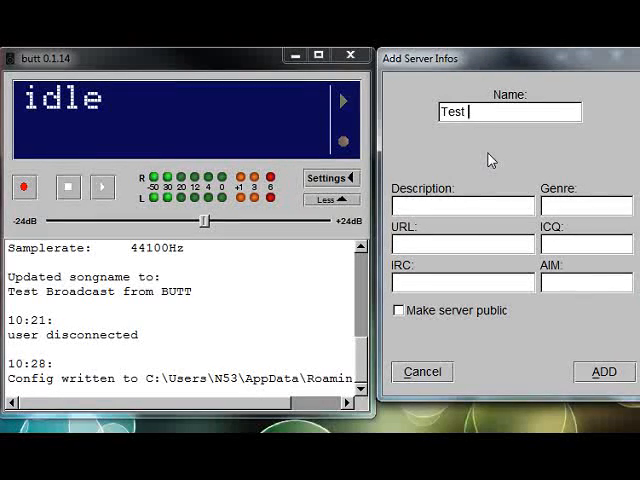
text(STream)
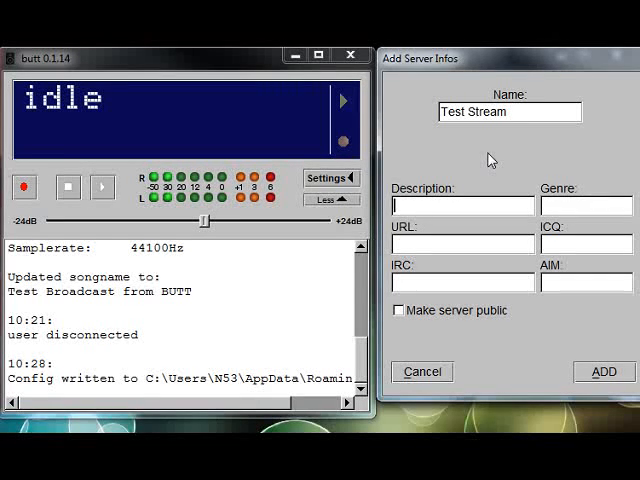
text(Just Test)
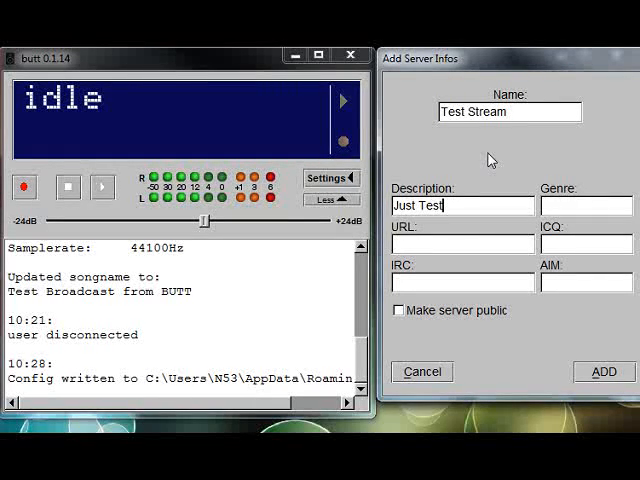
text(ing)
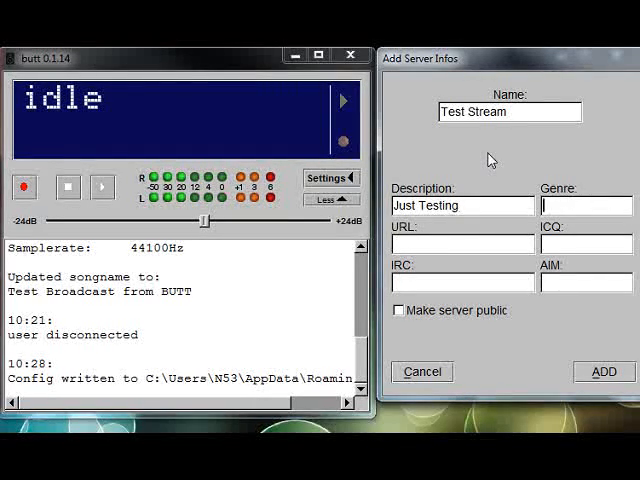
text(Talk)
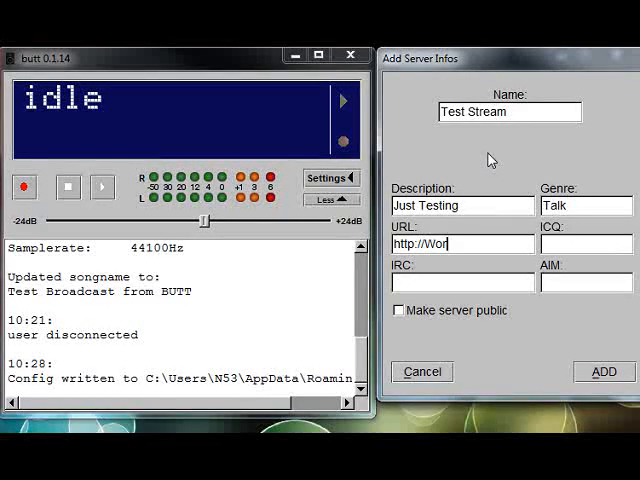
text(ldTurt)
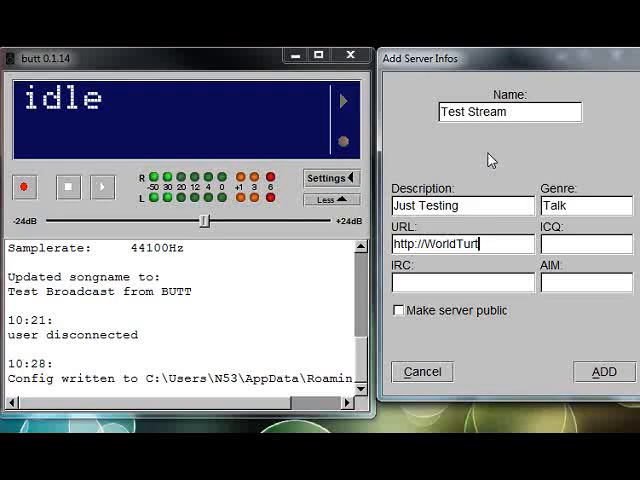
text(h.or)
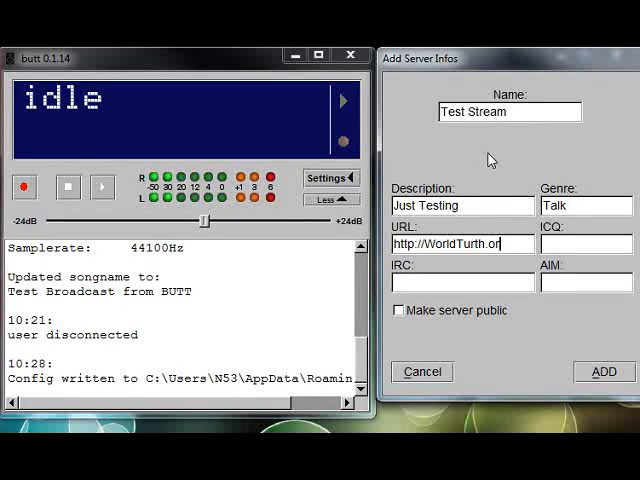
text(g)
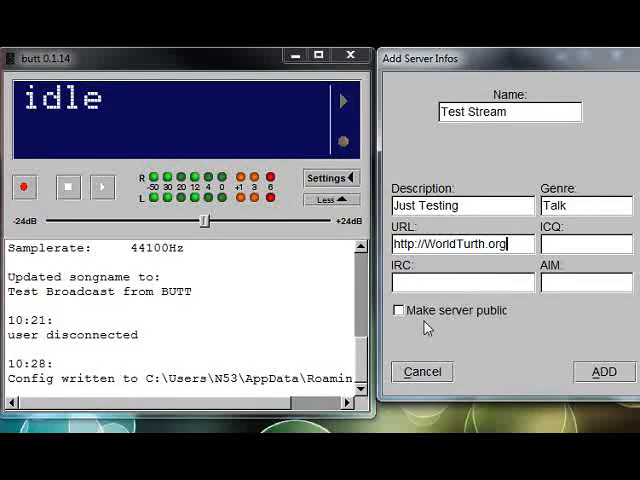
Save the Test Stream info so it appears alongside Test Server in settings
click(400, 310)
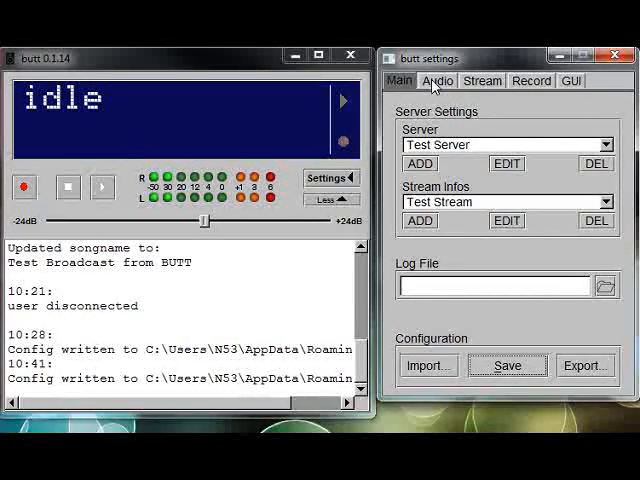
In the Audio settings choose What U Hear as input, stereo 44100 Hz, MP3 128k streaming
click(436, 80)
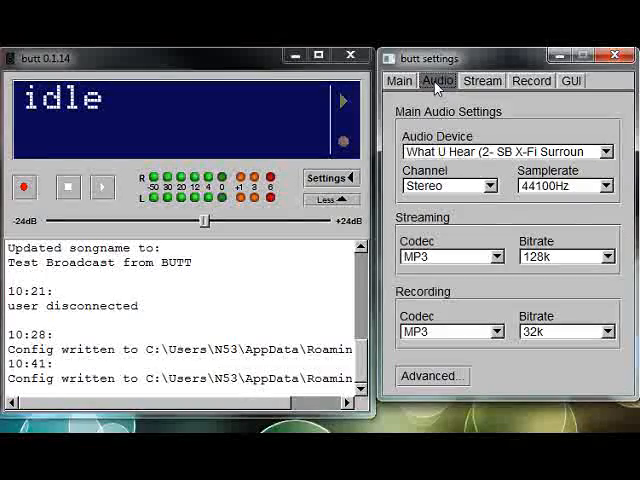
mouse_move(548, 120)
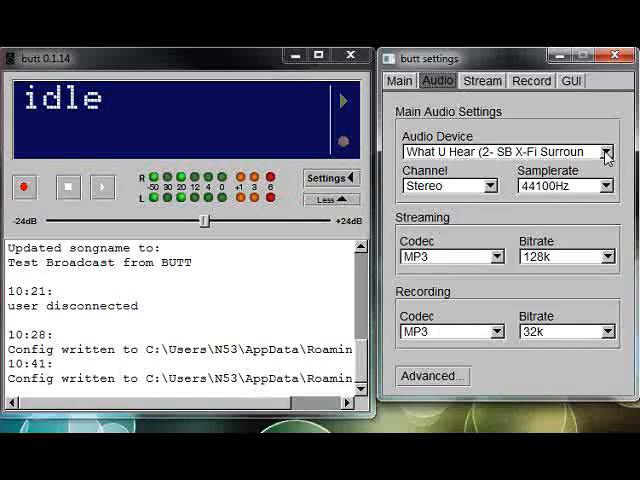
click(608, 152)
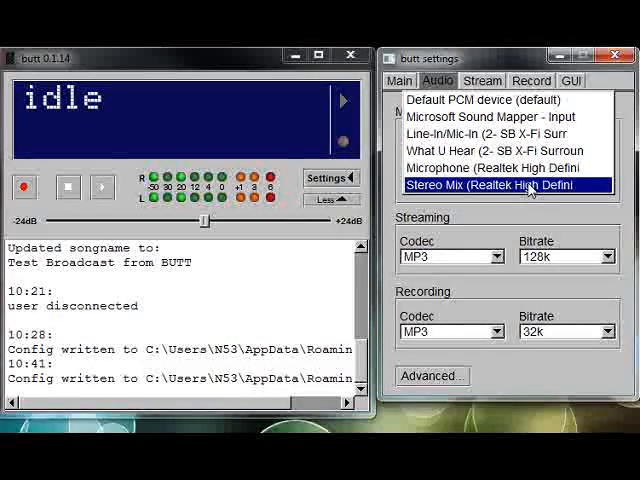
click(500, 168)
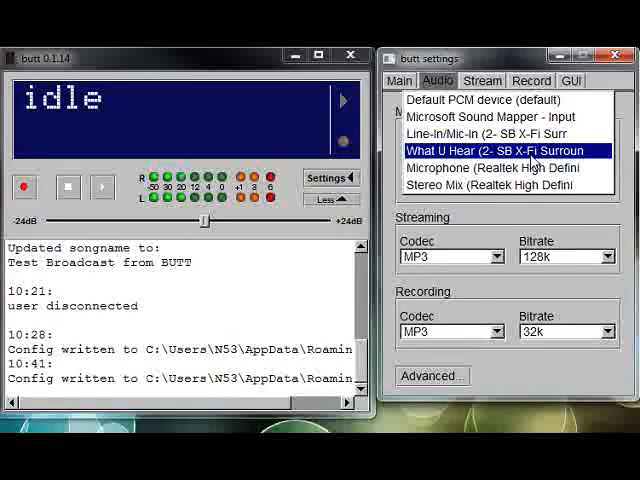
click(490, 152)
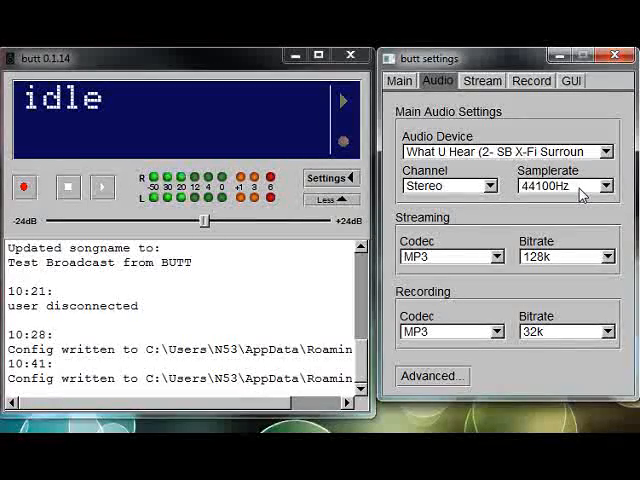
click(596, 184)
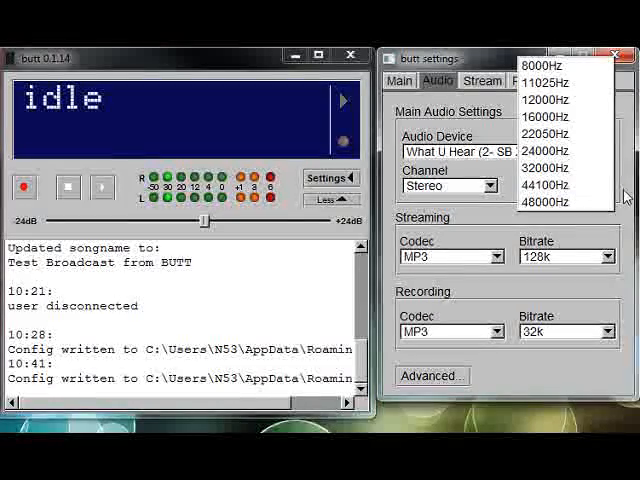
click(540, 184)
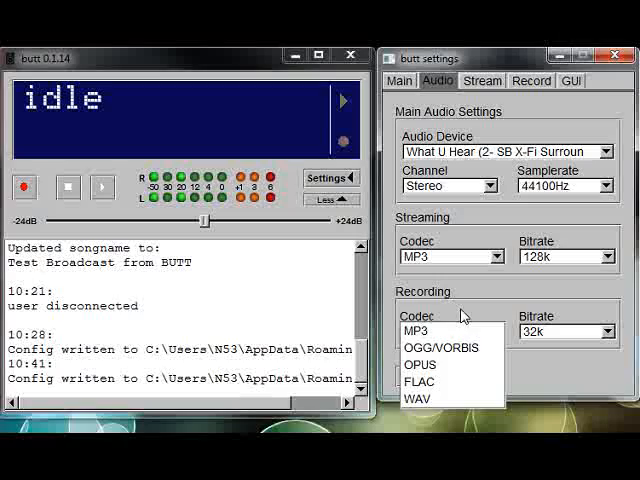
click(420, 330)
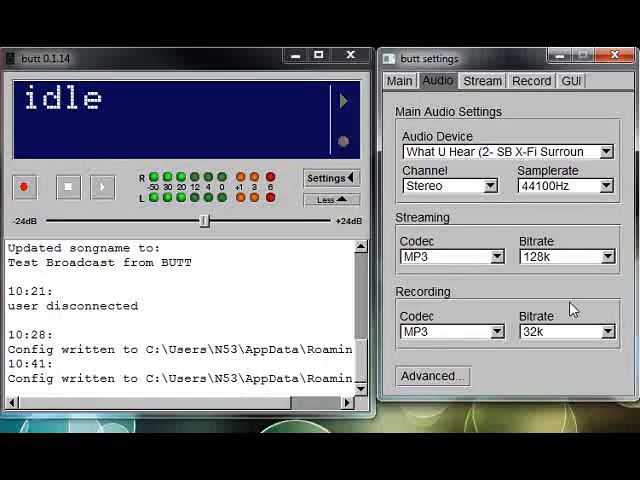
mouse_move(556, 340)
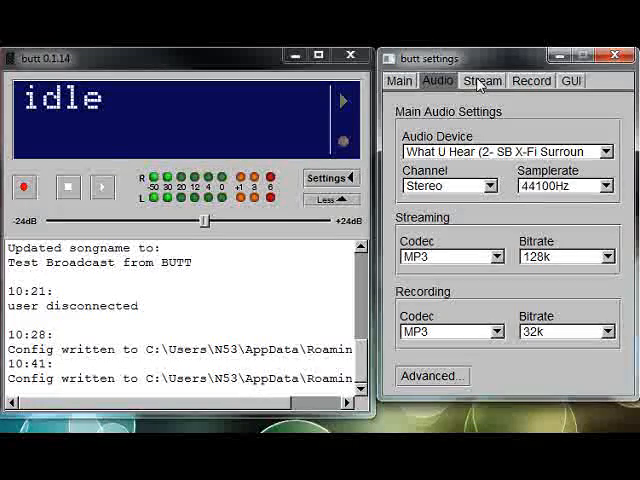
Review the Stream settings with manual song name Test Broadcast from BUTT
click(484, 80)
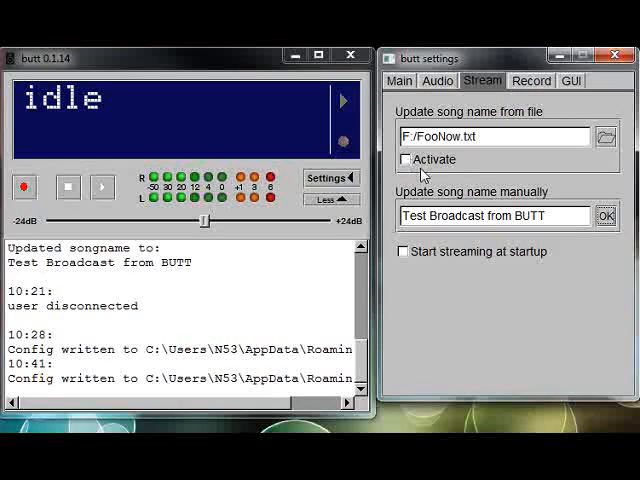
mouse_move(428, 258)
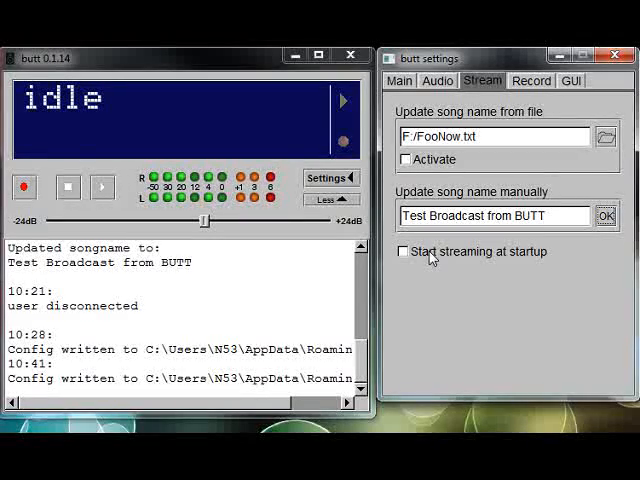
mouse_move(524, 96)
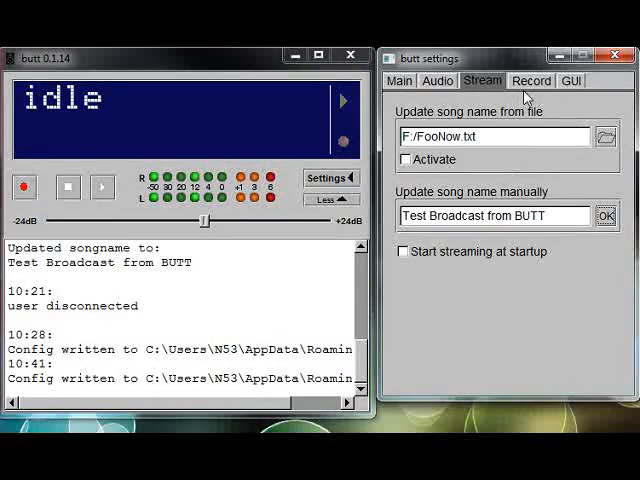
Review the Record settings: file name rec_(%m_%d_%y)_%i.mp3 and directory /
click(532, 80)
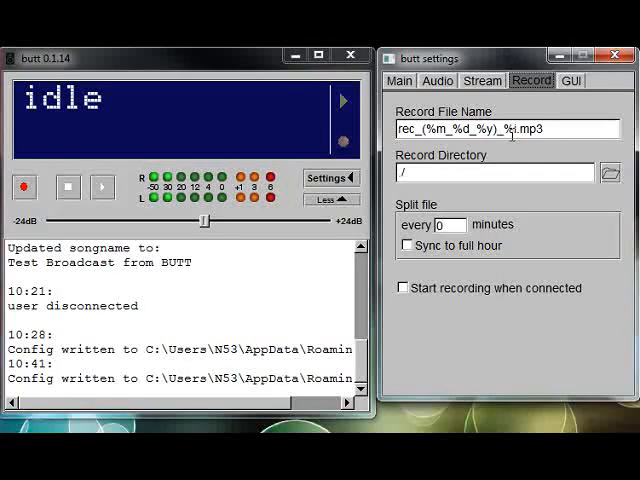
mouse_move(516, 156)
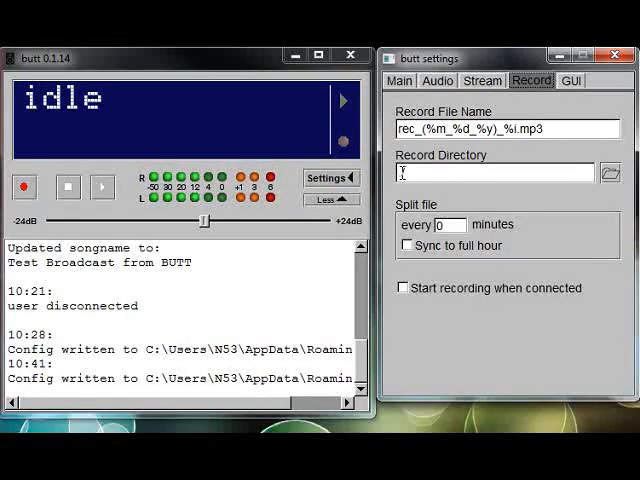
text(/)
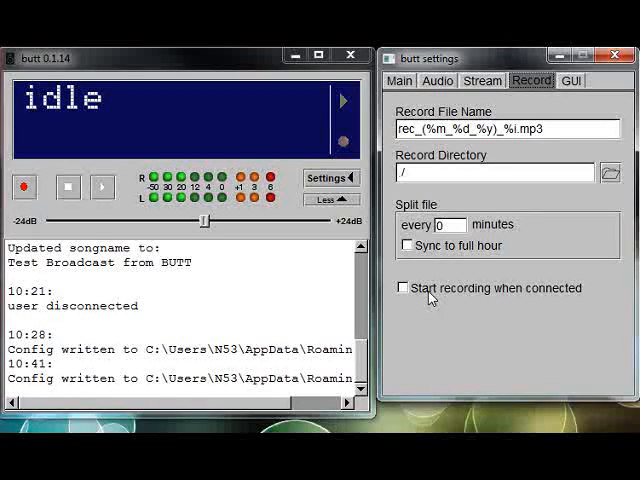
mouse_move(528, 292)
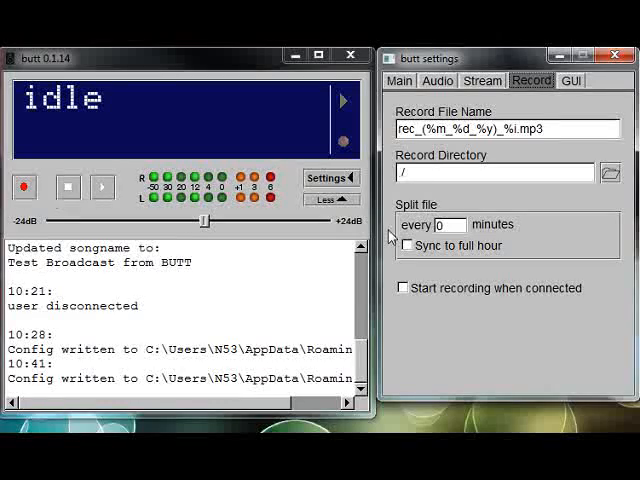
Review the GUI settings: display colours and attach-to-butt-window option
click(570, 80)
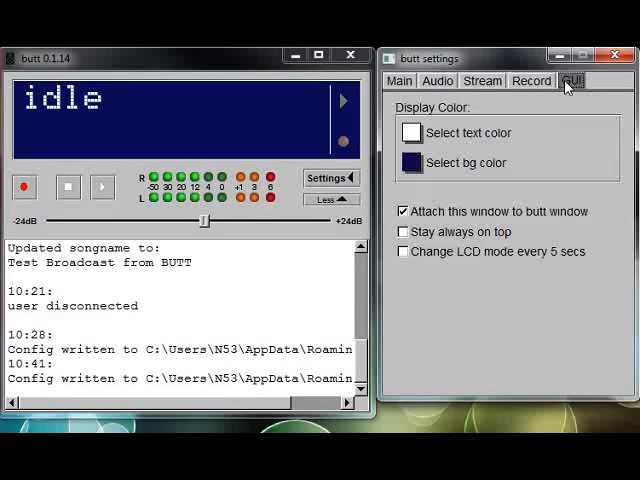
mouse_move(548, 152)
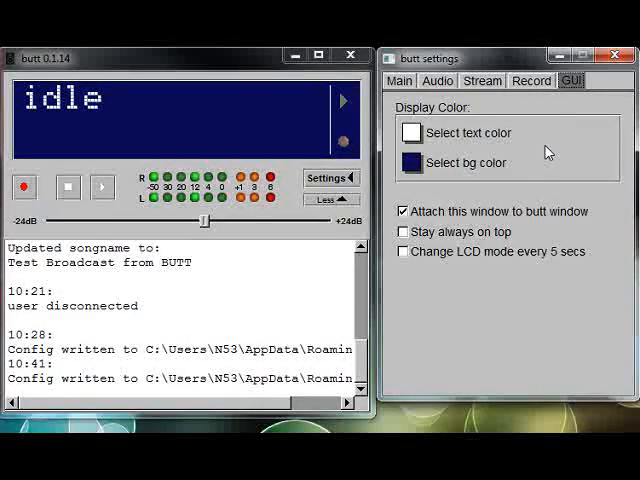
mouse_move(276, 172)
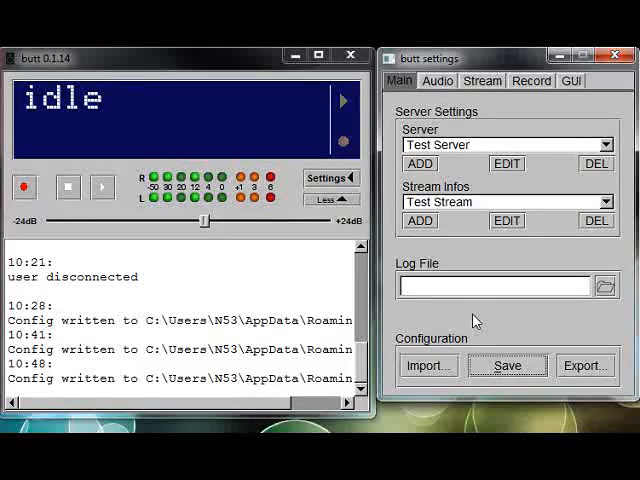
mouse_move(398, 258)
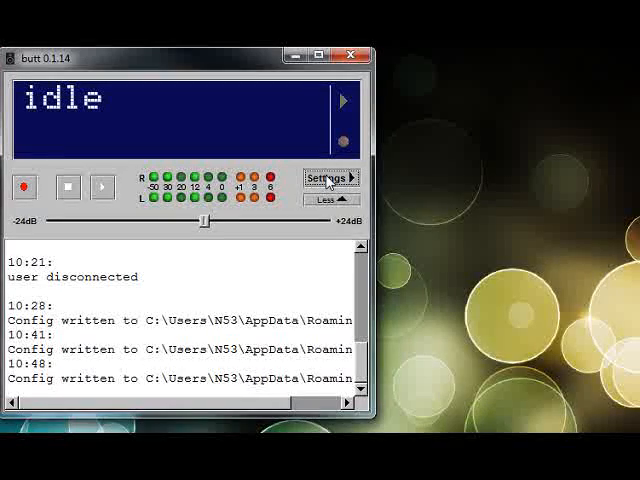
mouse_move(220, 184)
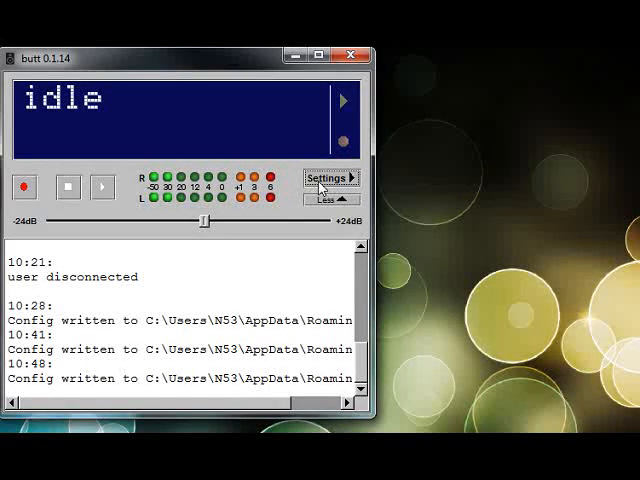
click(330, 176)
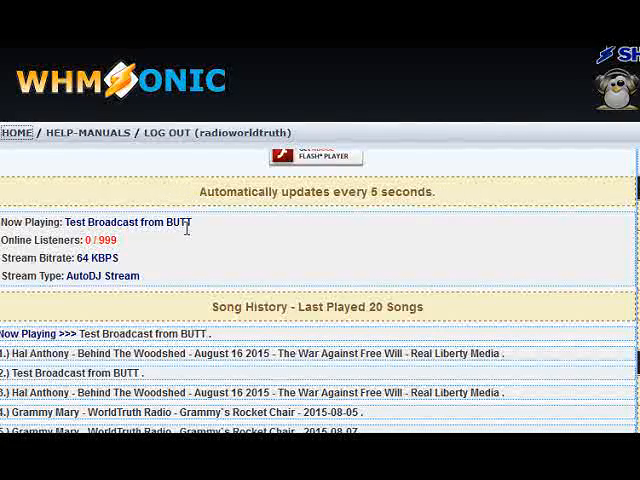
mouse_move(348, 258)
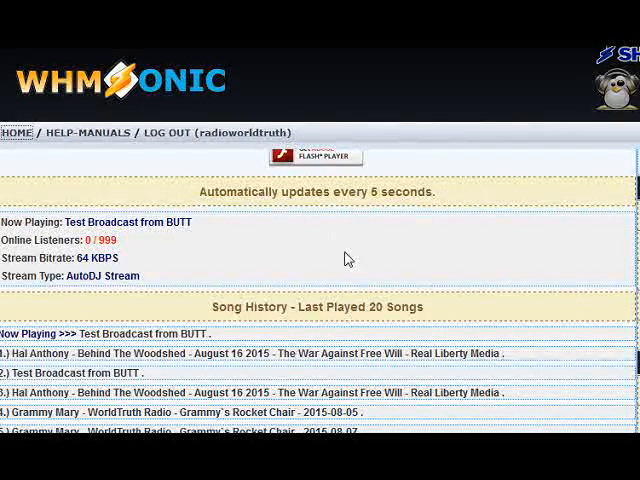
mouse_move(324, 264)
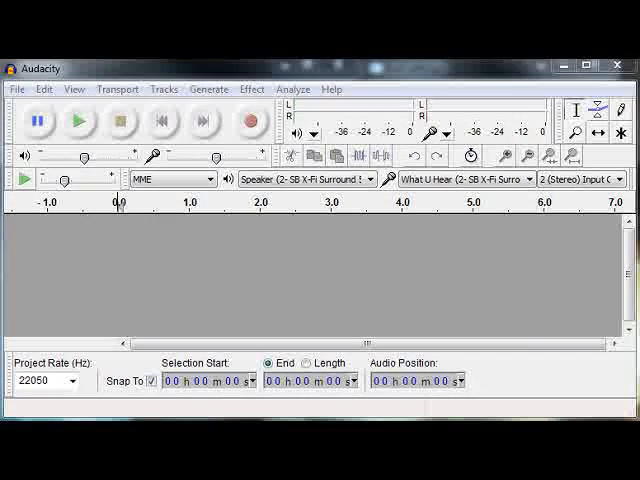
mouse_move(228, 246)
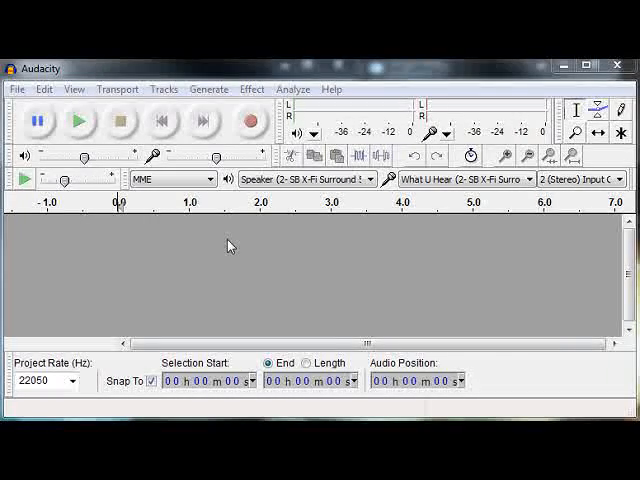
mouse_move(144, 236)
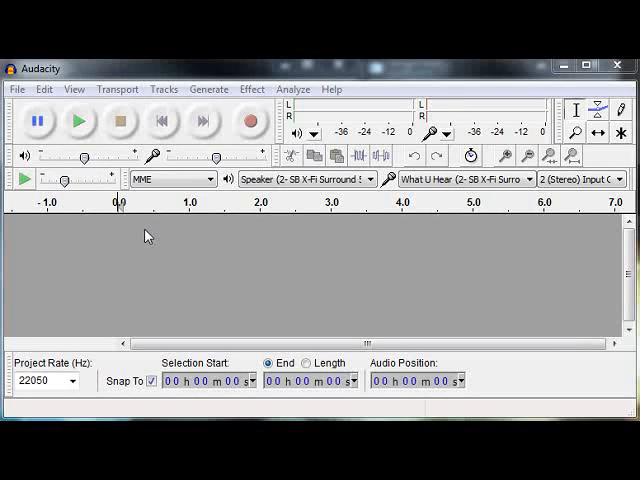
mouse_move(260, 272)
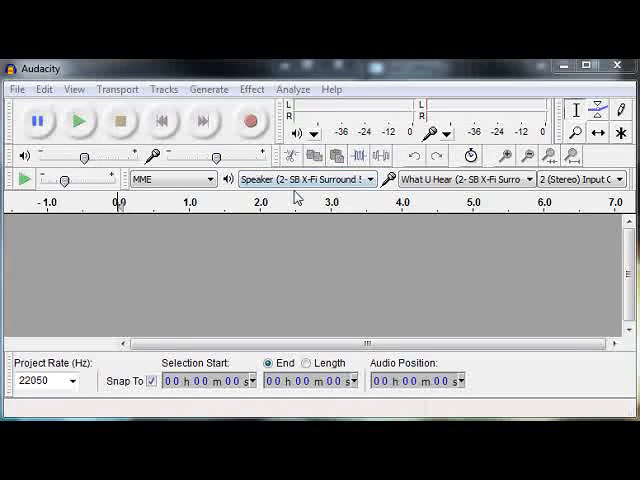
mouse_move(310, 180)
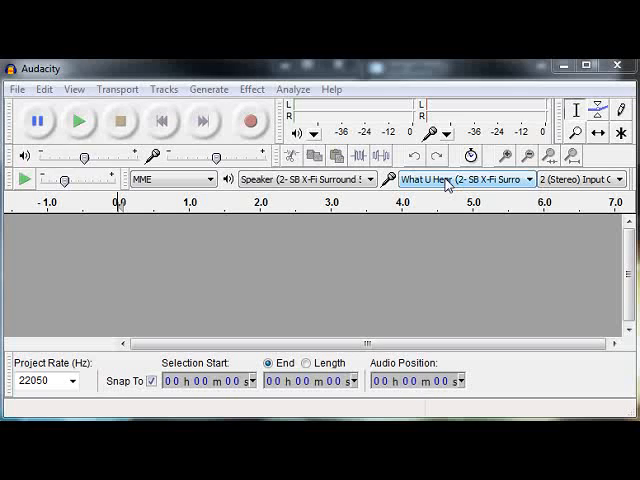
mouse_move(450, 178)
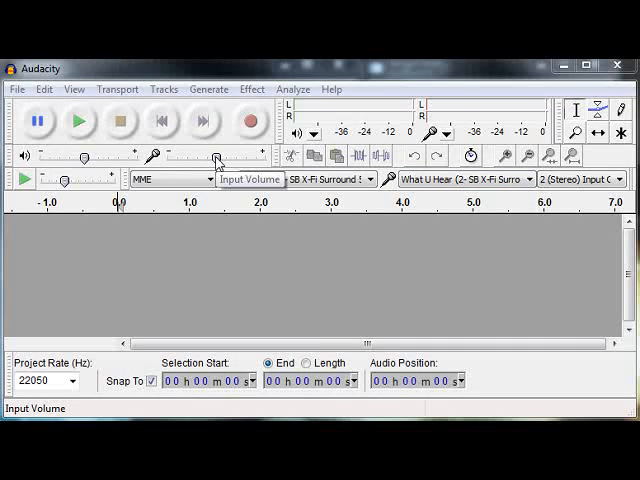
Start recording a new Audacity track and raise the input volume
click(38, 120)
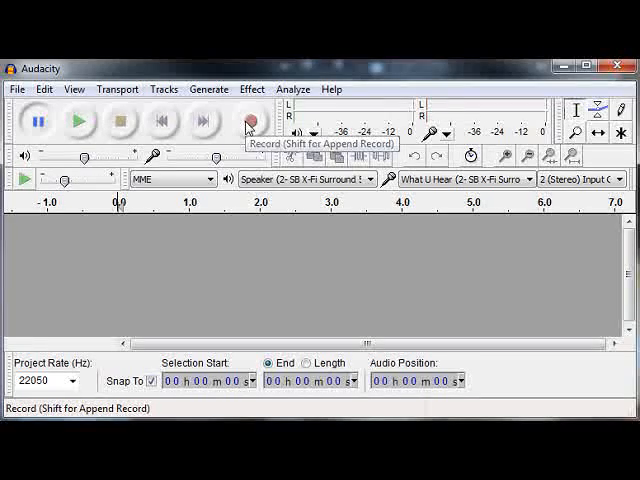
click(252, 122)
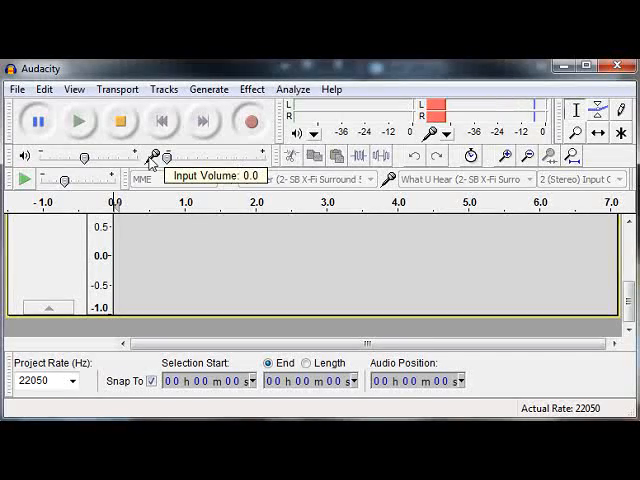
mouse_move(160, 158)
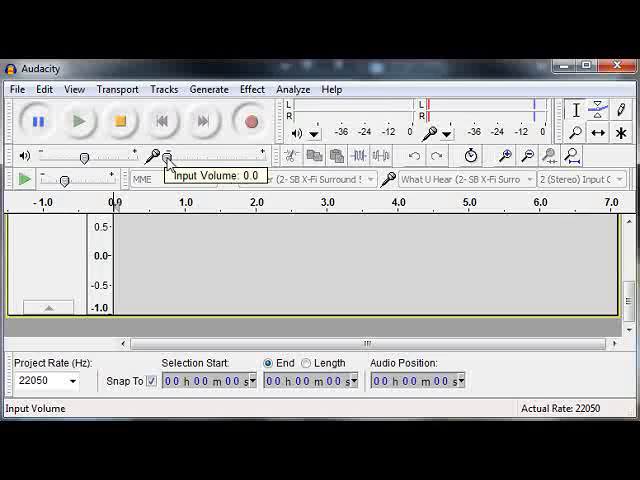
drag(156, 156, 222, 156)
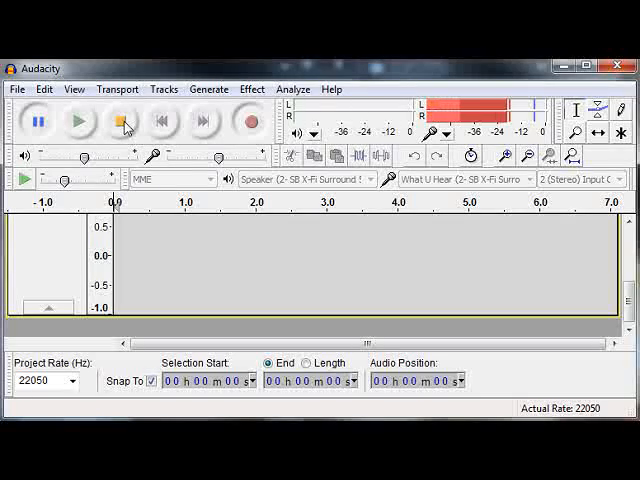
Stop the recording and begin exporting it from the File menu
click(120, 122)
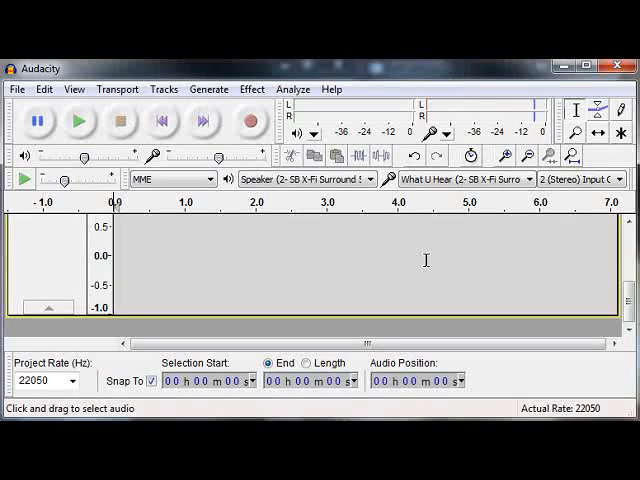
mouse_move(172, 270)
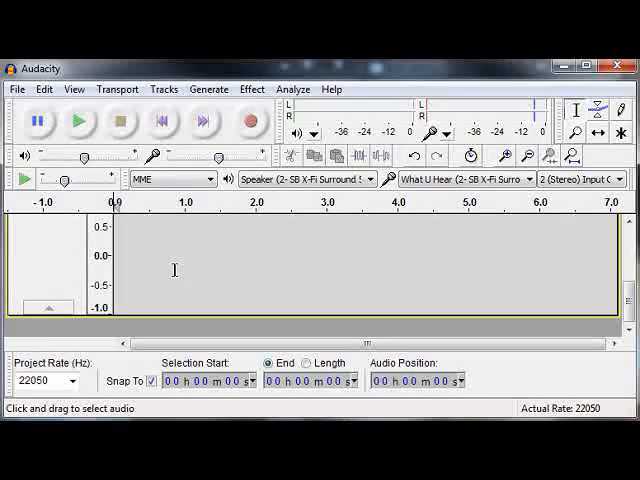
mouse_move(476, 250)
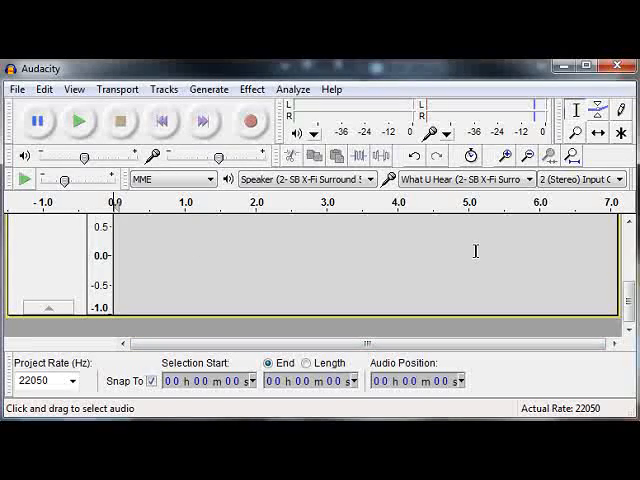
mouse_move(72, 120)
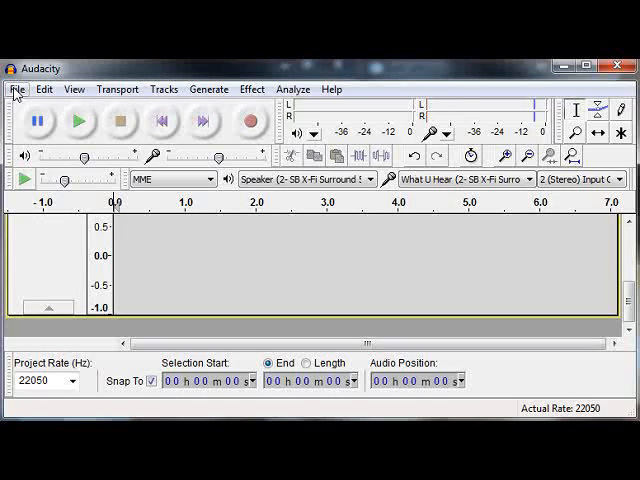
click(16, 88)
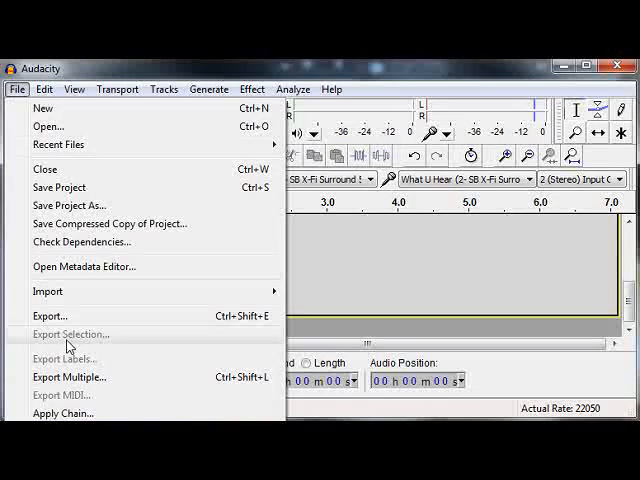
mouse_move(70, 316)
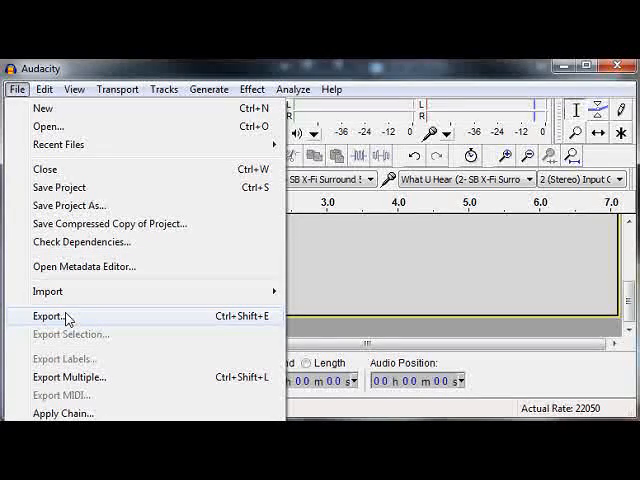
click(48, 316)
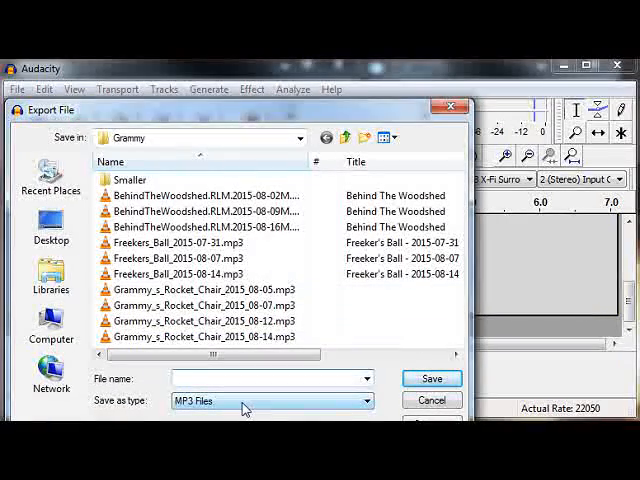
Keep MP3 as the type, name the file test1, and review the variable-bitrate stereo MP3 options
click(368, 400)
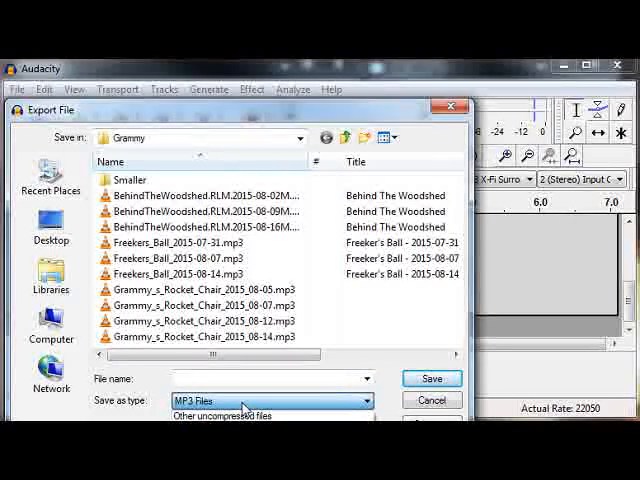
click(270, 378)
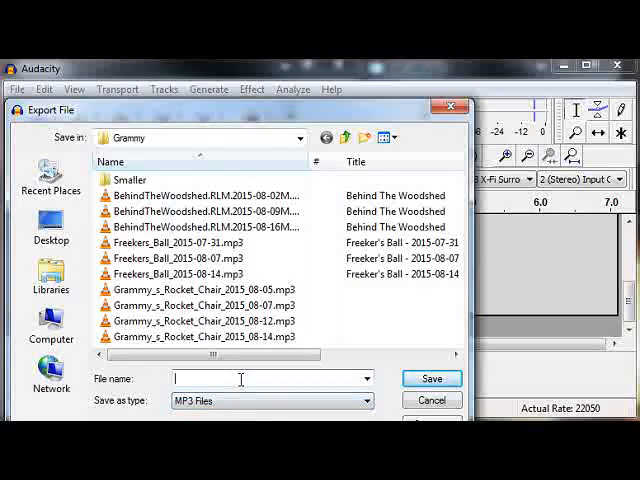
text(test1)
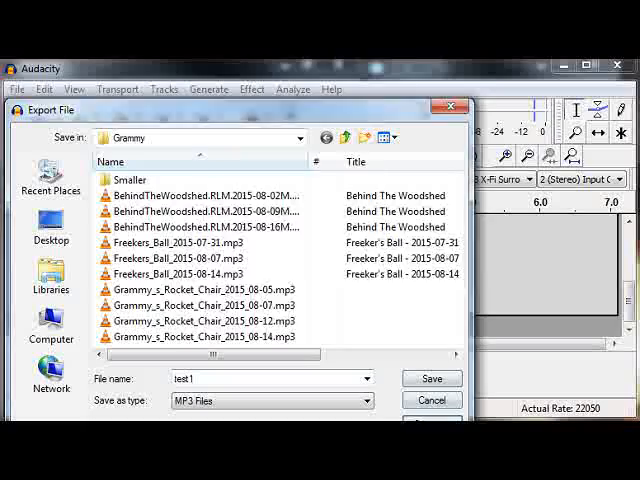
click(432, 378)
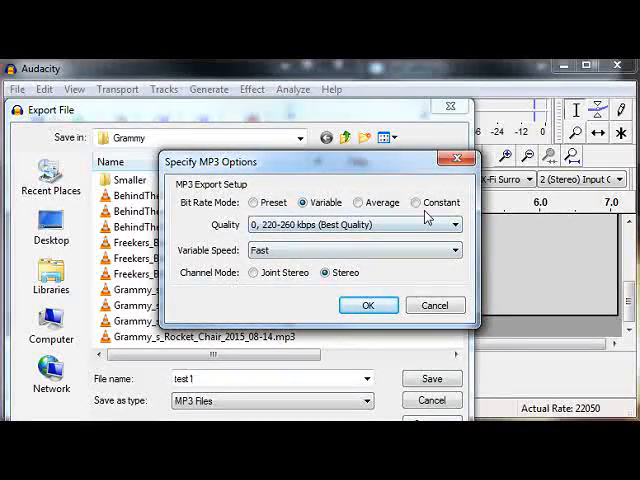
mouse_move(280, 264)
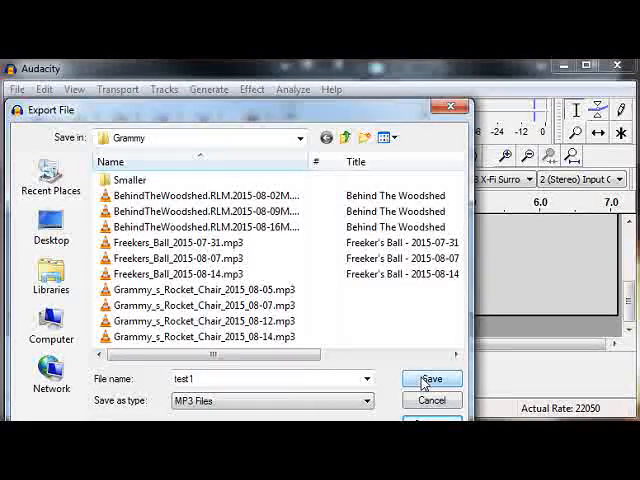
Save test1 as MP3, accept its metadata tags, and close Audacity without saving the project
click(432, 378)
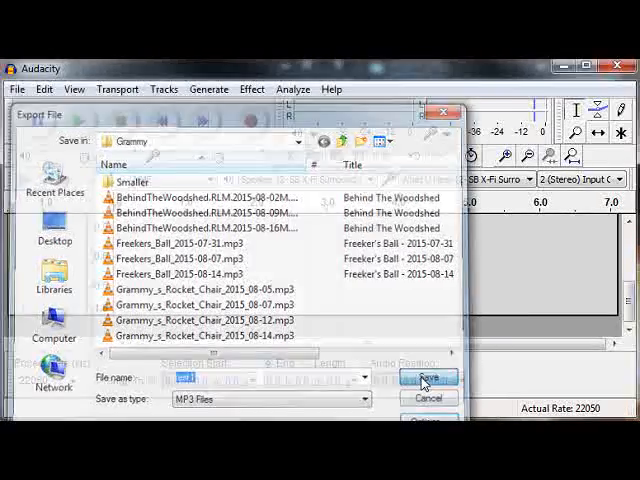
click(428, 378)
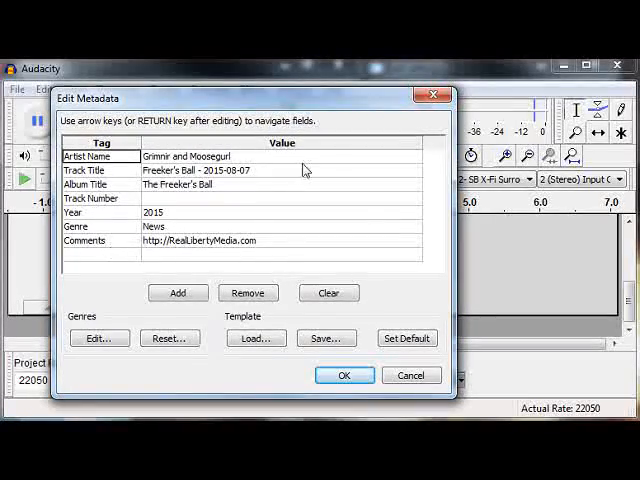
mouse_move(344, 258)
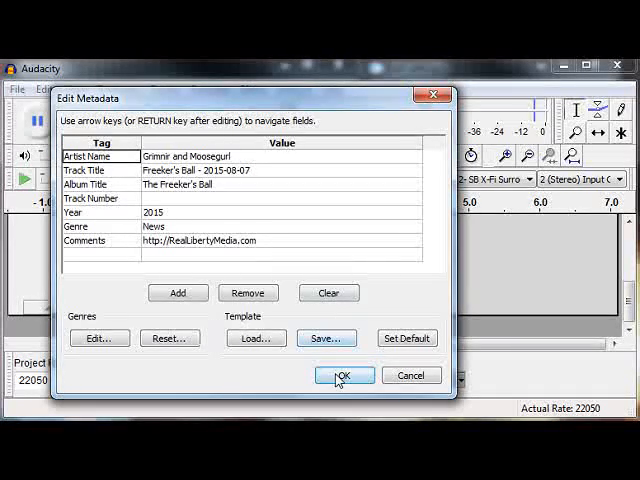
click(344, 376)
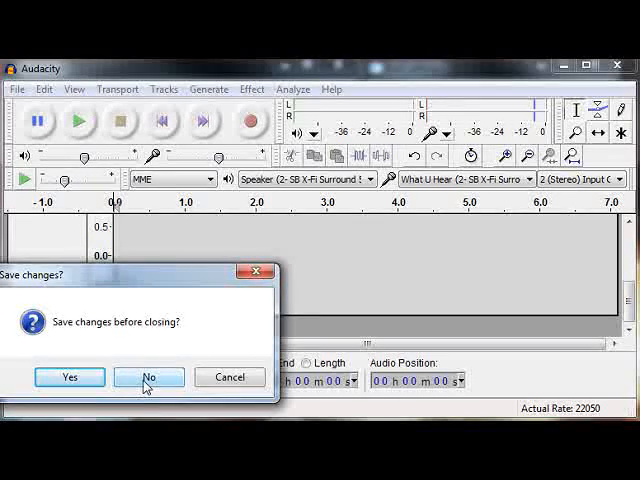
click(148, 376)
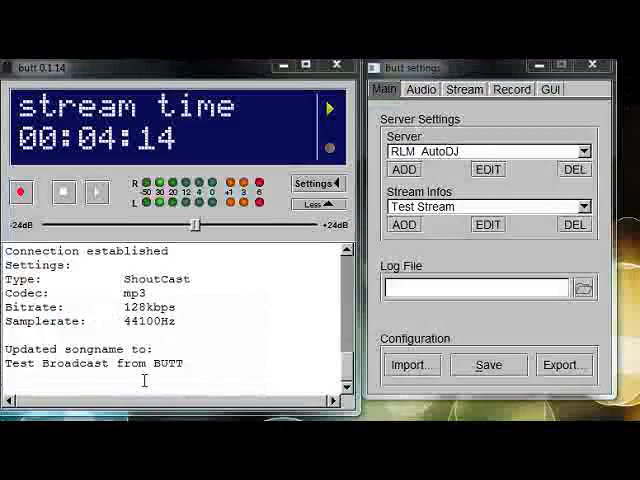